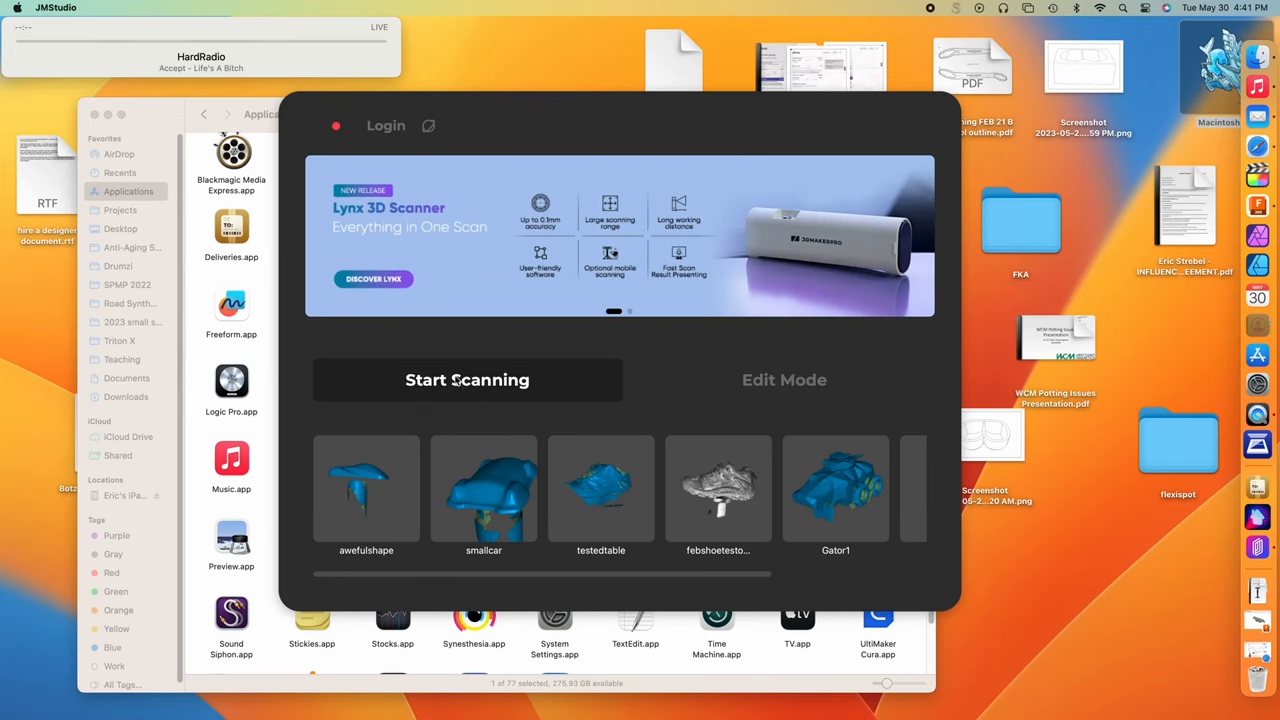
# Select the Lynx scanner model and enter serial 'jml1000' to fetch its calibration file.
pyautogui.click(467, 380)
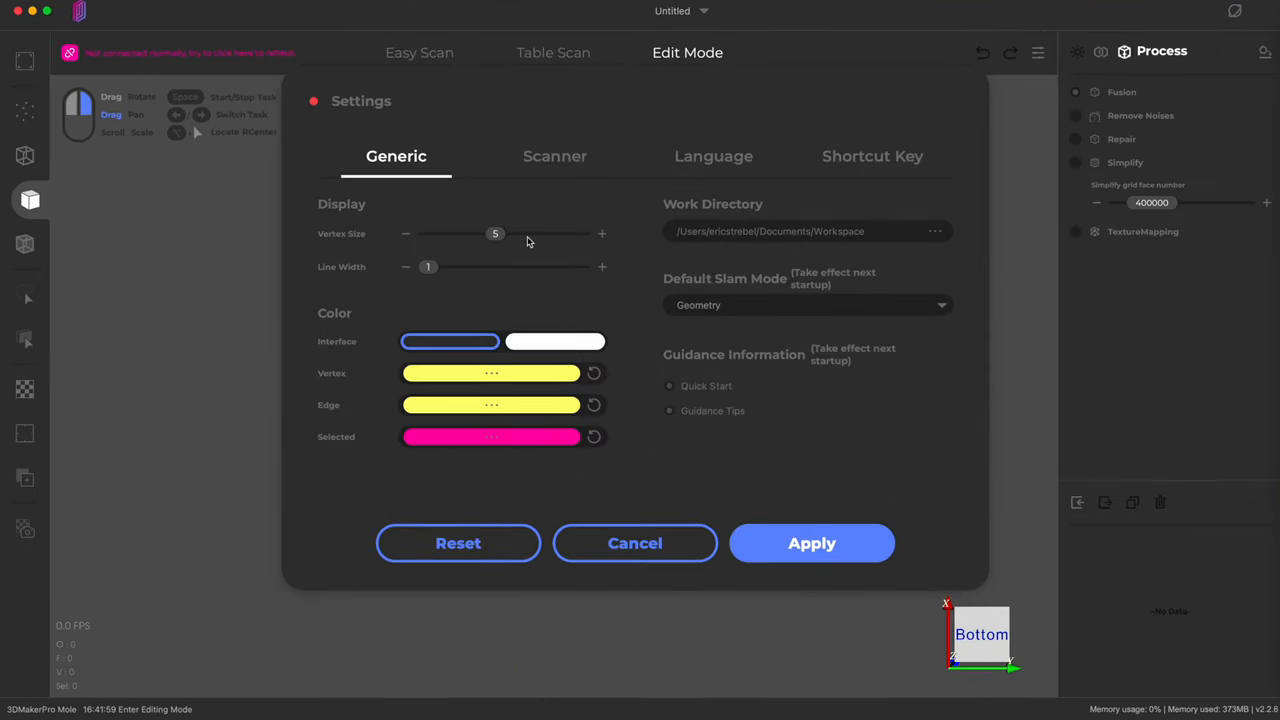
pyautogui.click(555, 156)
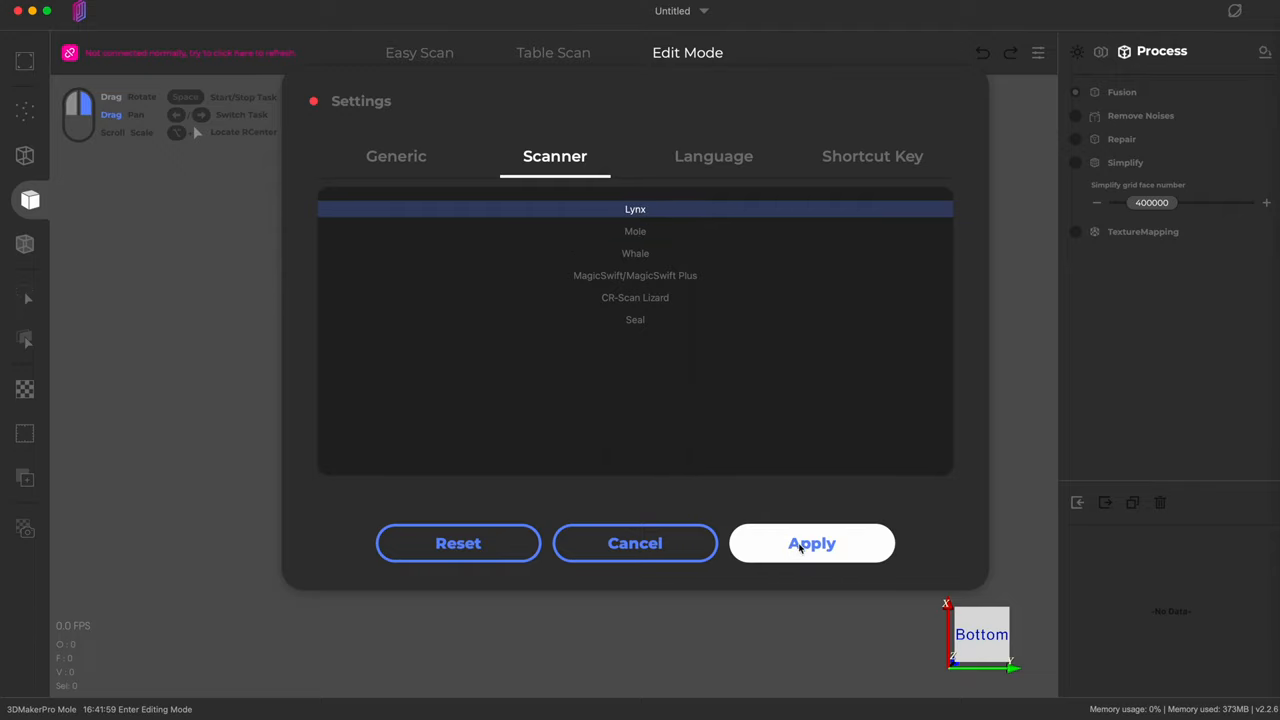
pyautogui.click(811, 543)
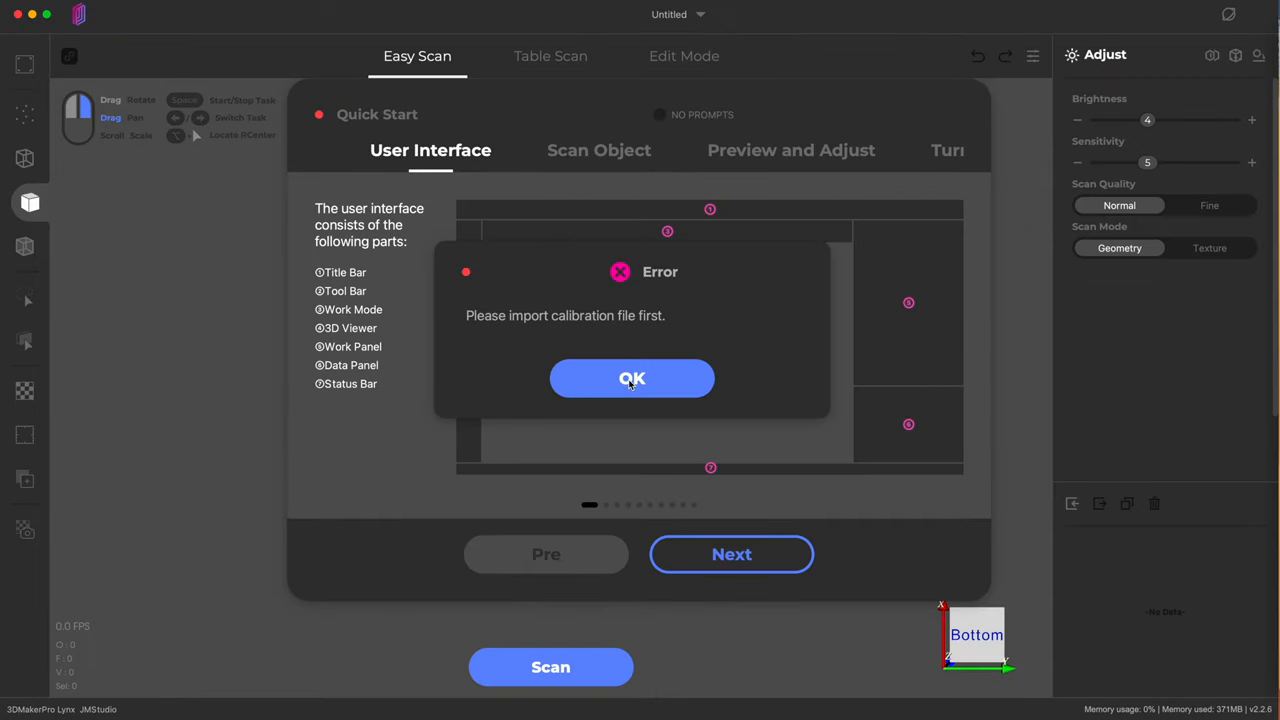
pyautogui.click(631, 378)
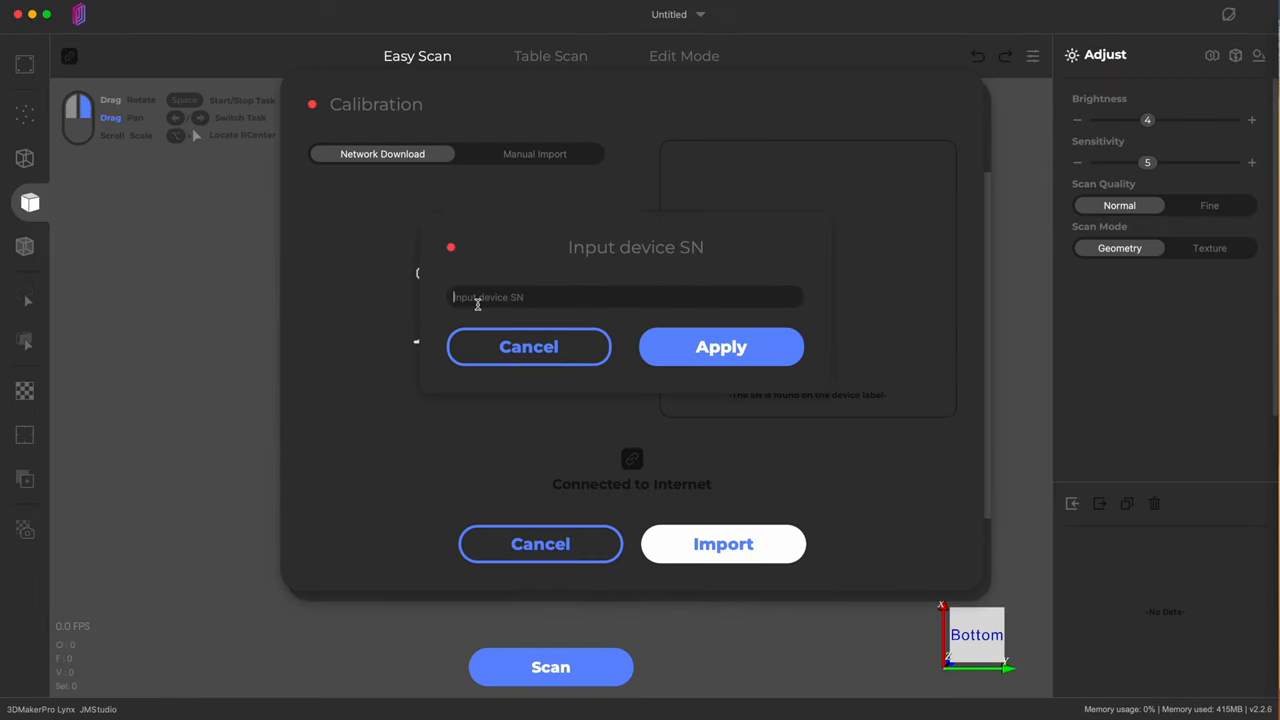
pyautogui.write('jml1')
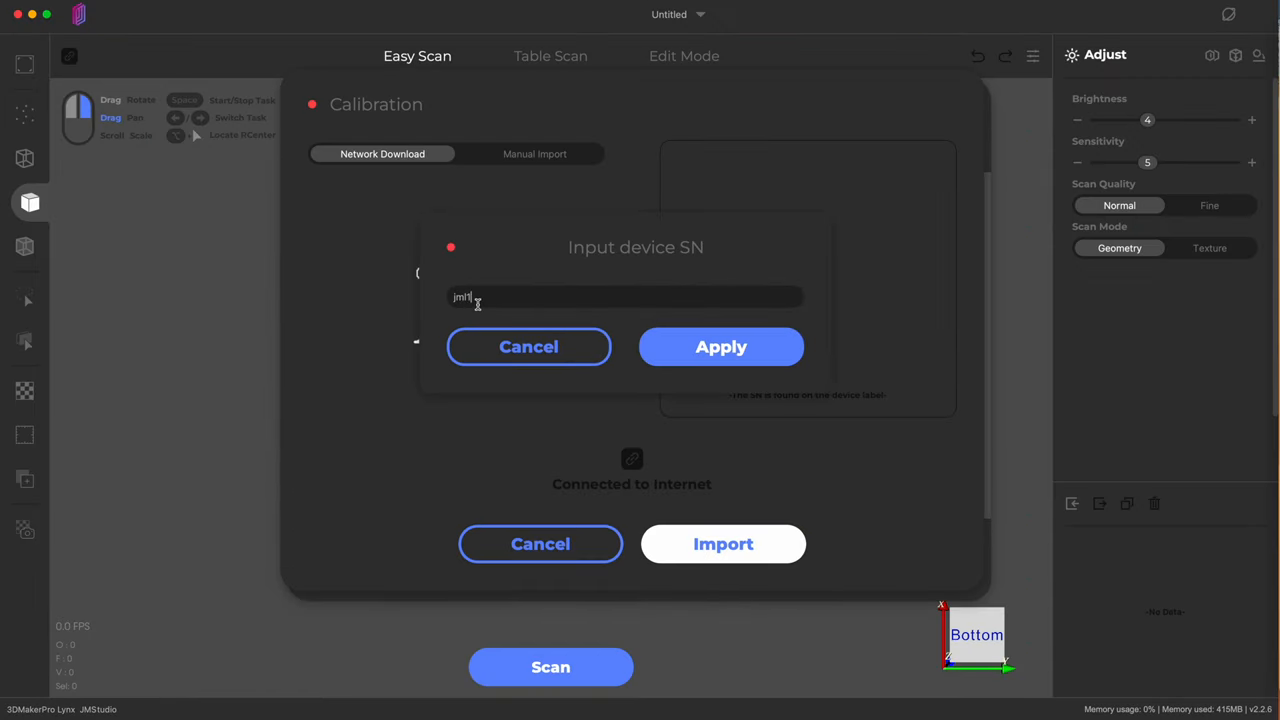
pyautogui.write('000')
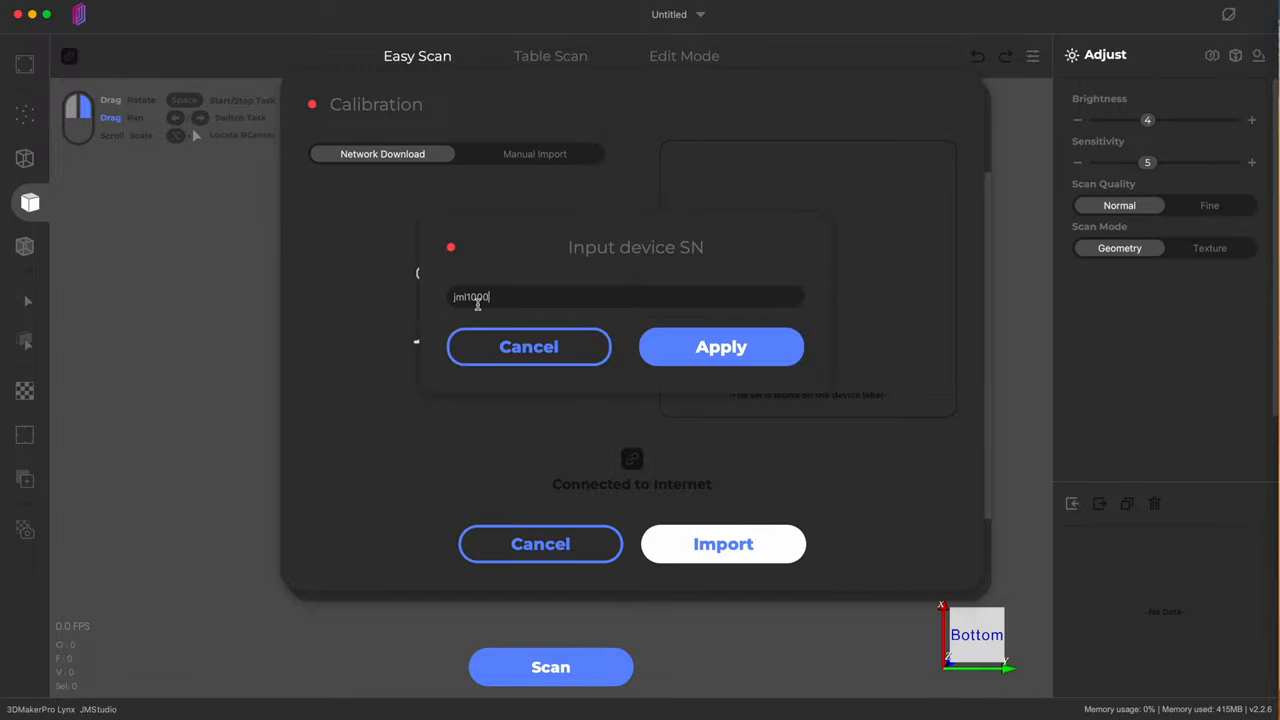
pyautogui.click(721, 347)
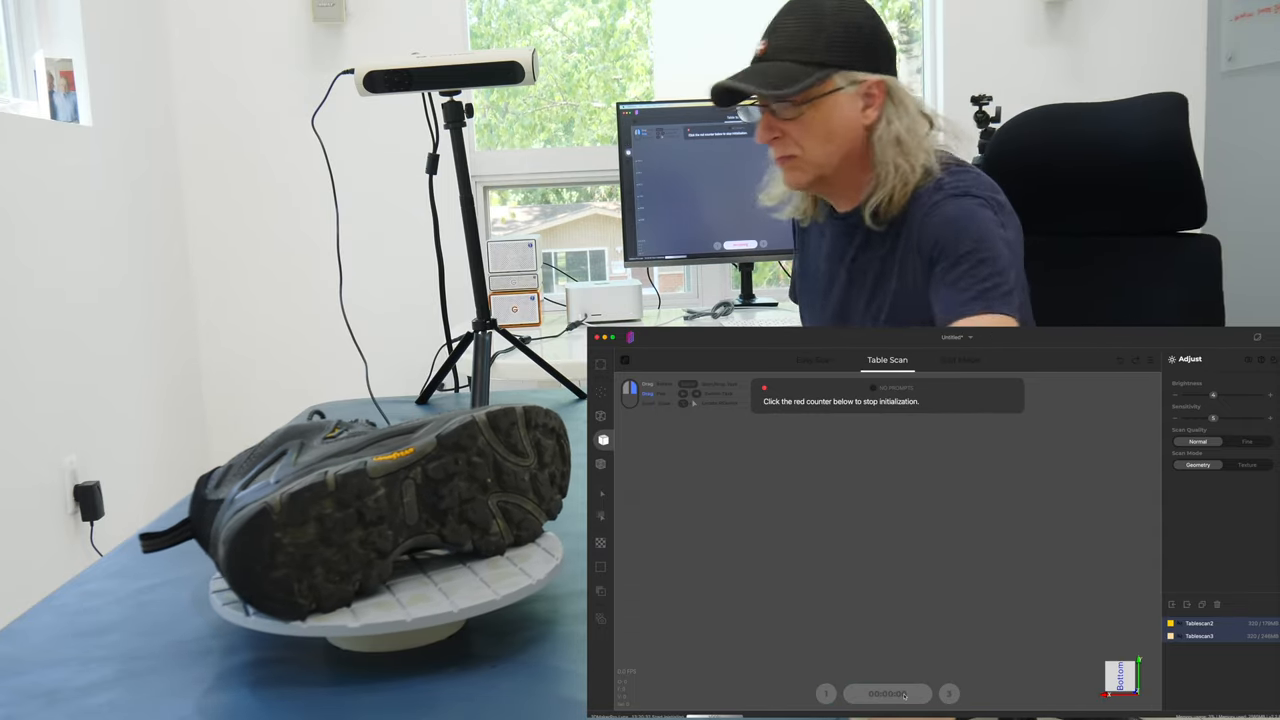
# Stop turntable initialization and scan the shoe lying on its side as Tablescan4.
pyautogui.click(887, 693)
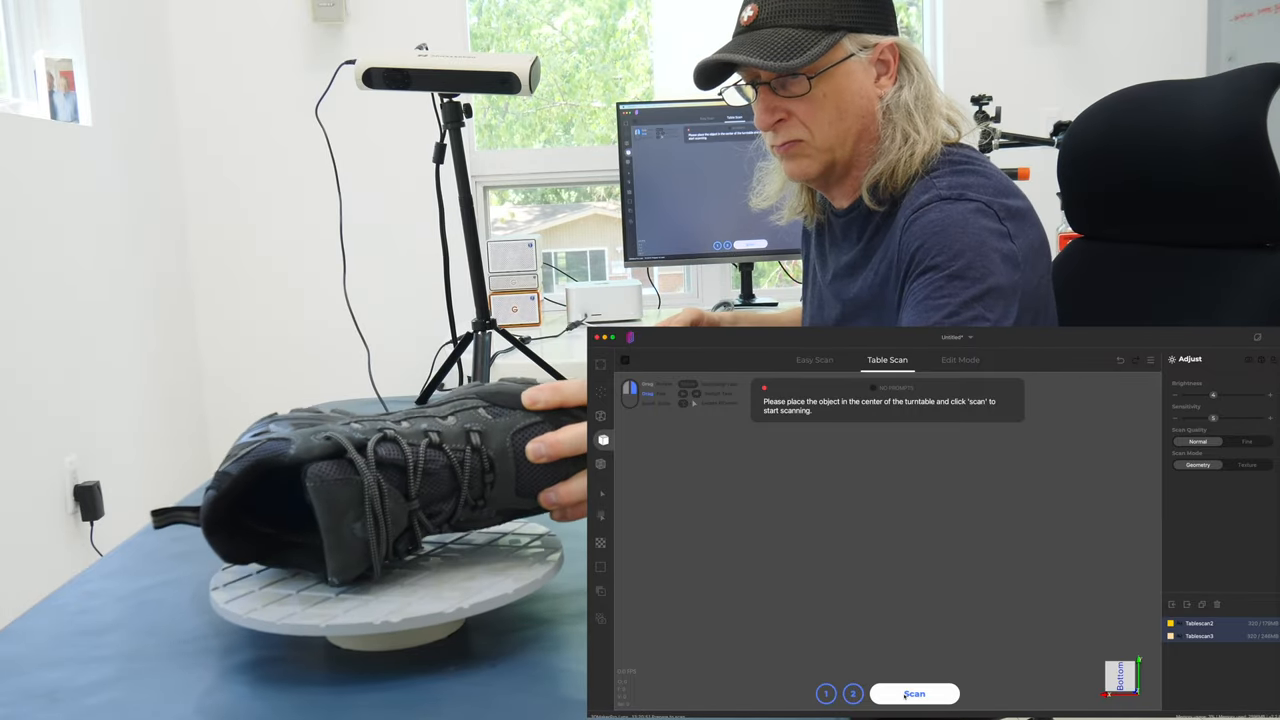
pyautogui.click(914, 694)
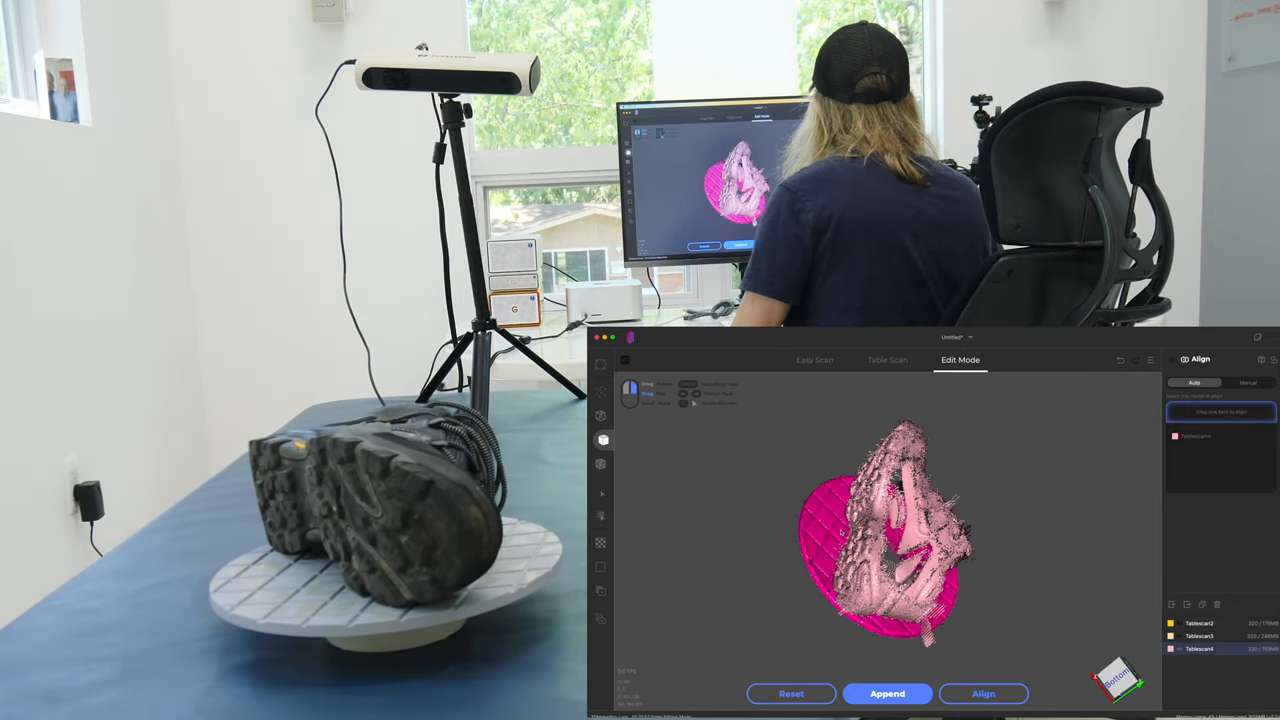
# Detect the turntable, then scan the repositioned shoe and stop to keep Tablescan5.
pyautogui.click(886, 359)
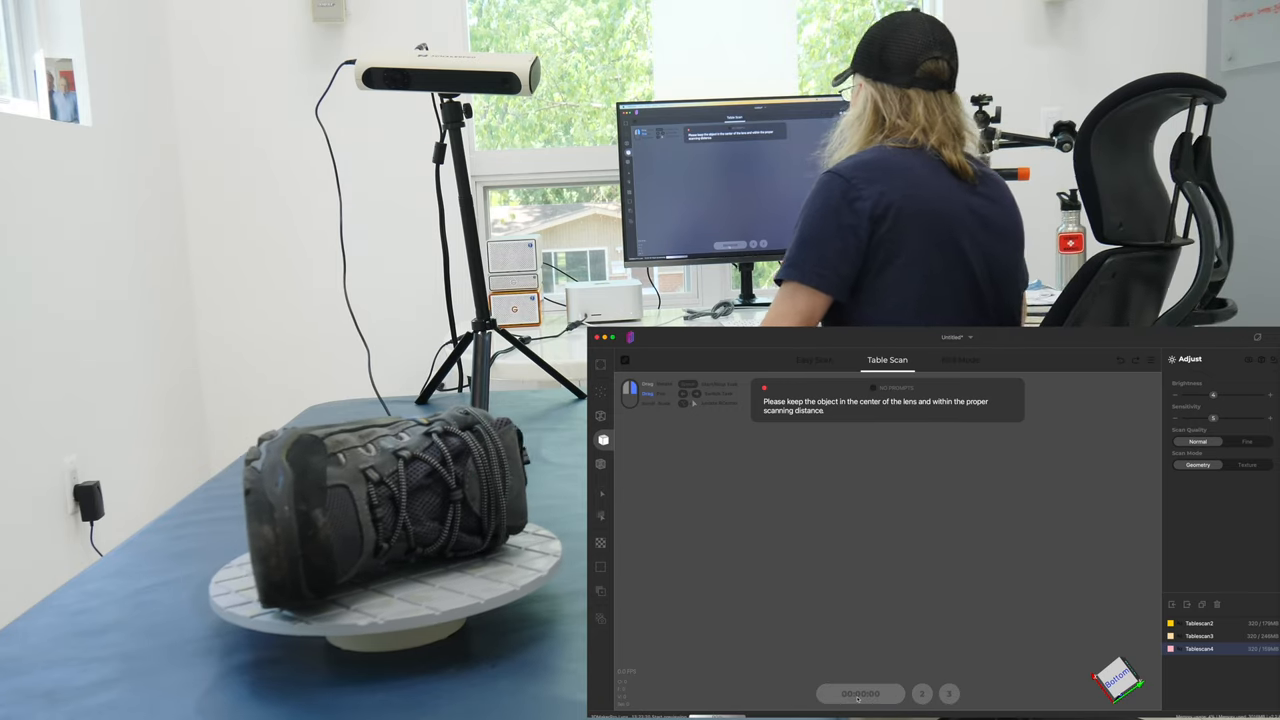
pyautogui.click(860, 694)
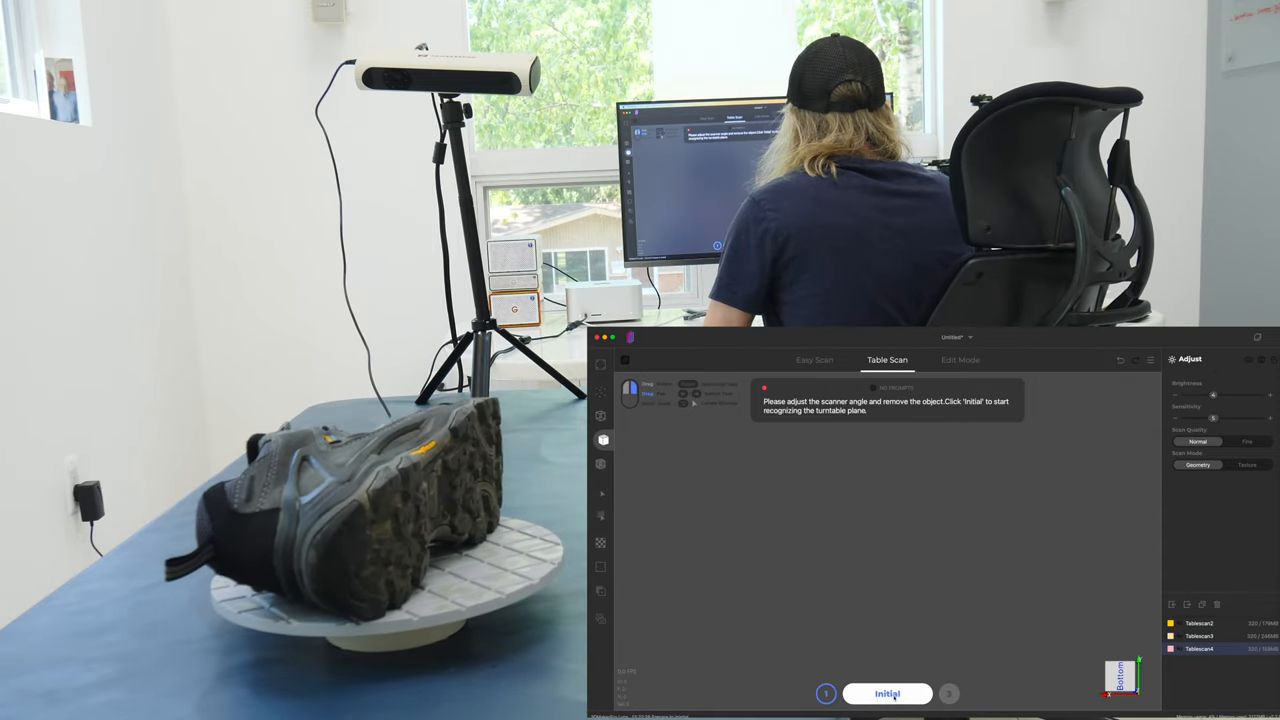
pyautogui.click(886, 693)
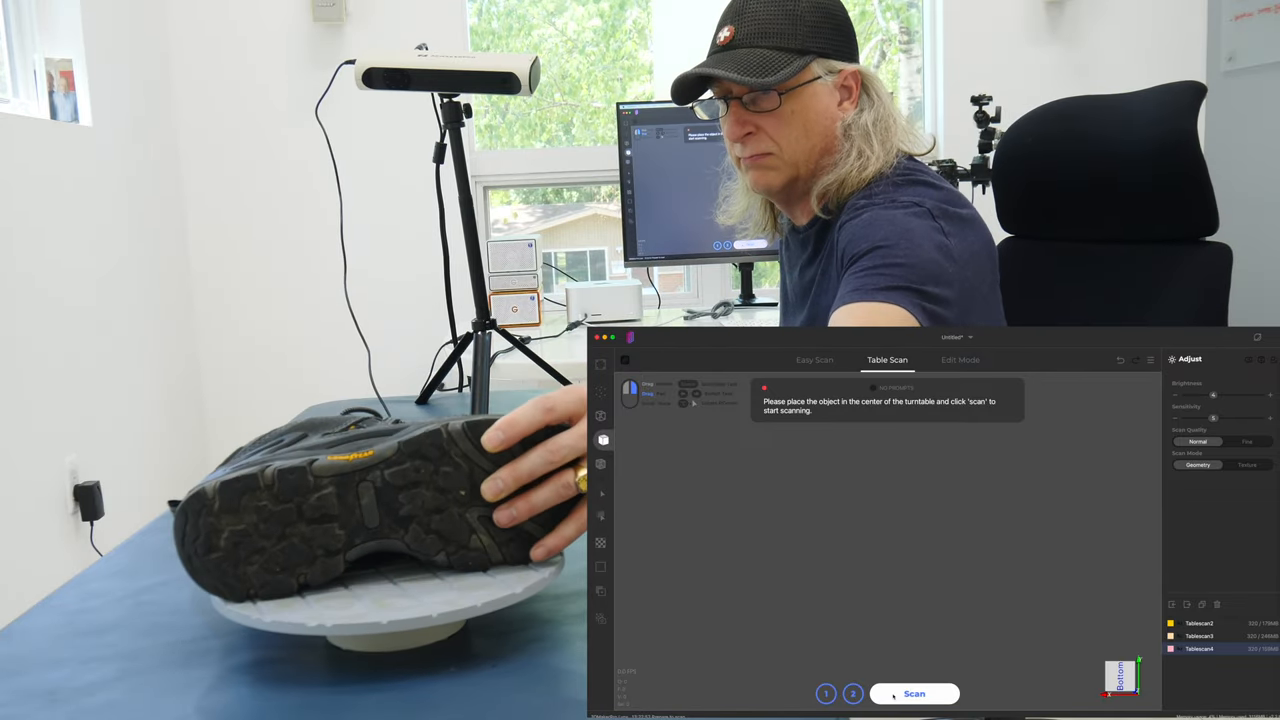
pyautogui.click(913, 693)
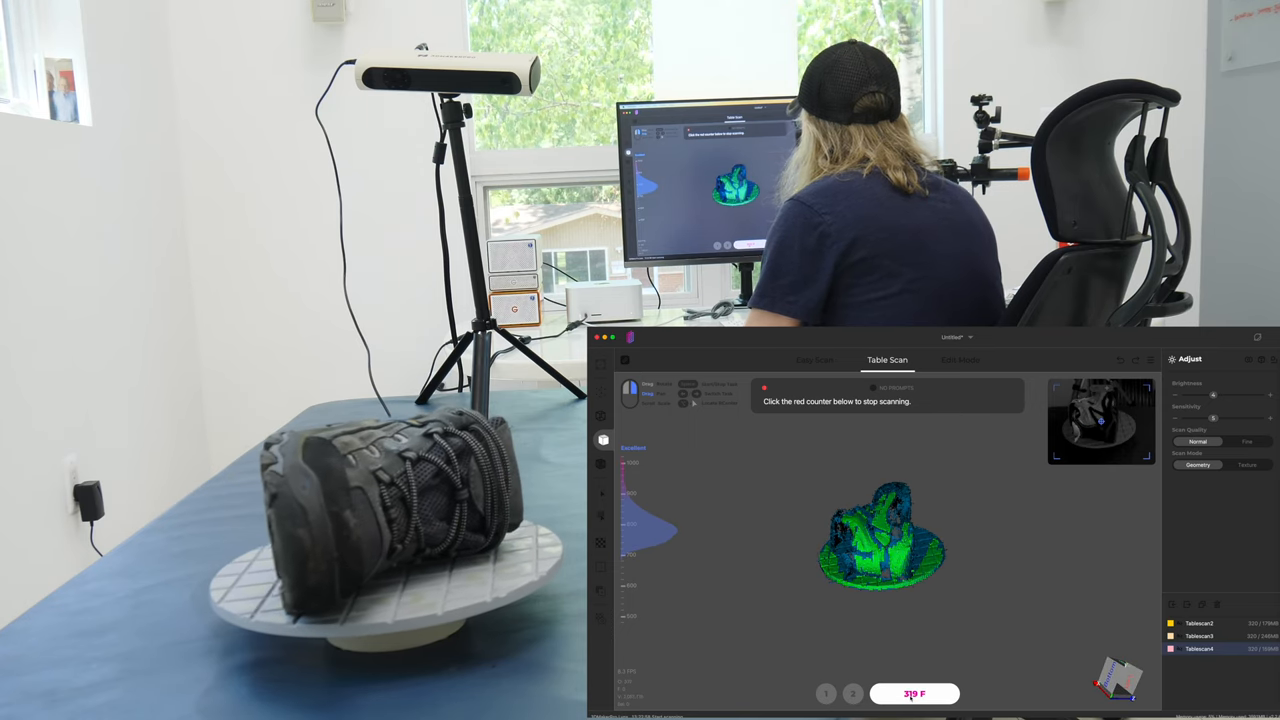
pyautogui.click(914, 693)
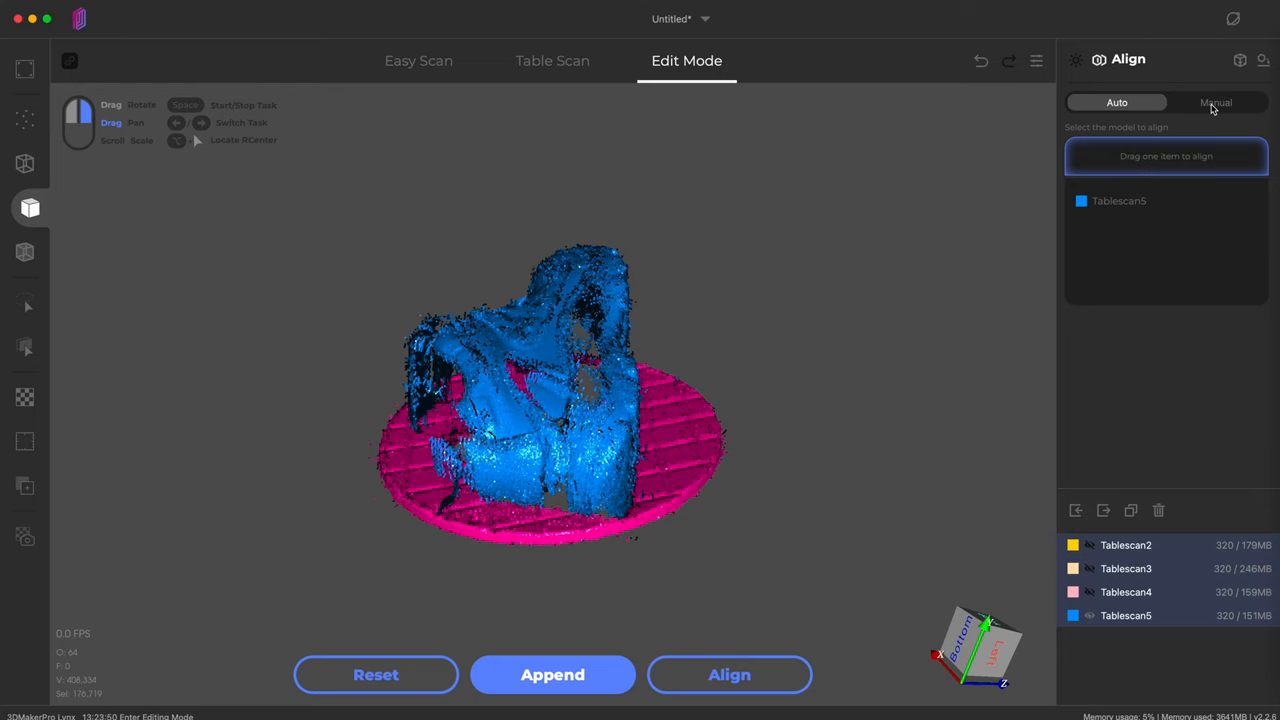
# Align the four shoe tablescans, then process and fuse them into Fusion_1.
pyautogui.click(729, 674)
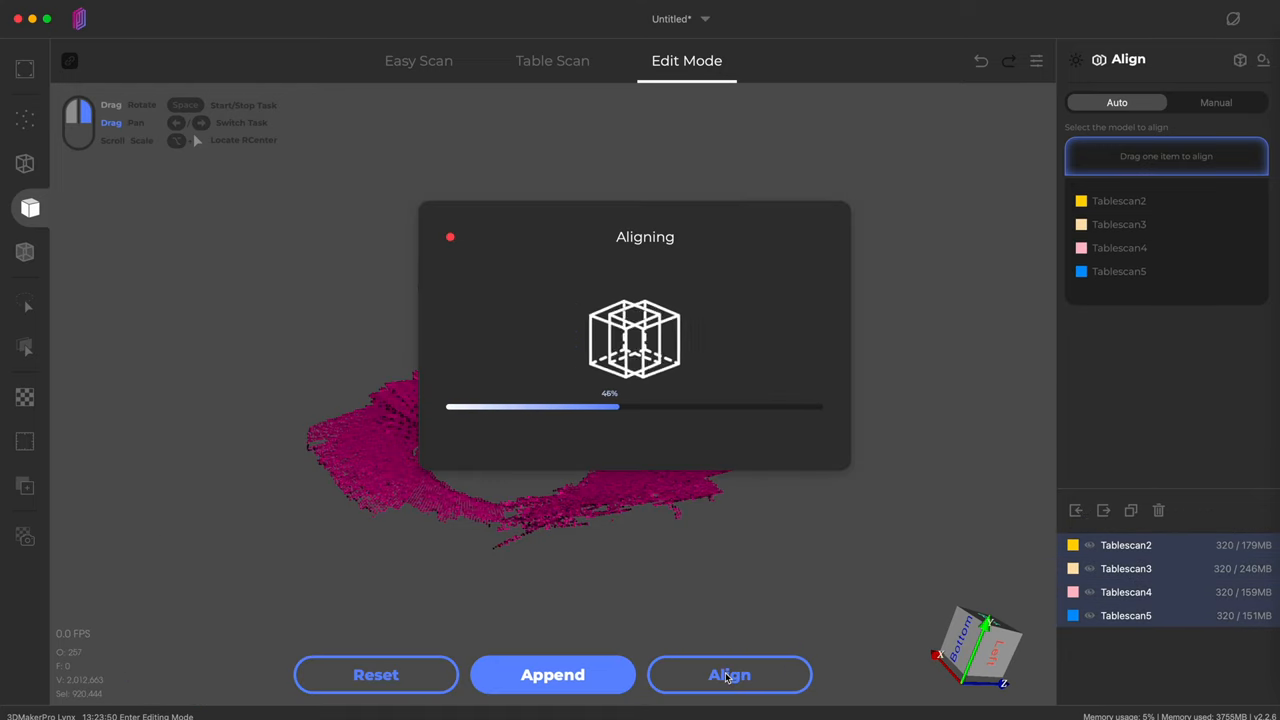
pyautogui.click(729, 675)
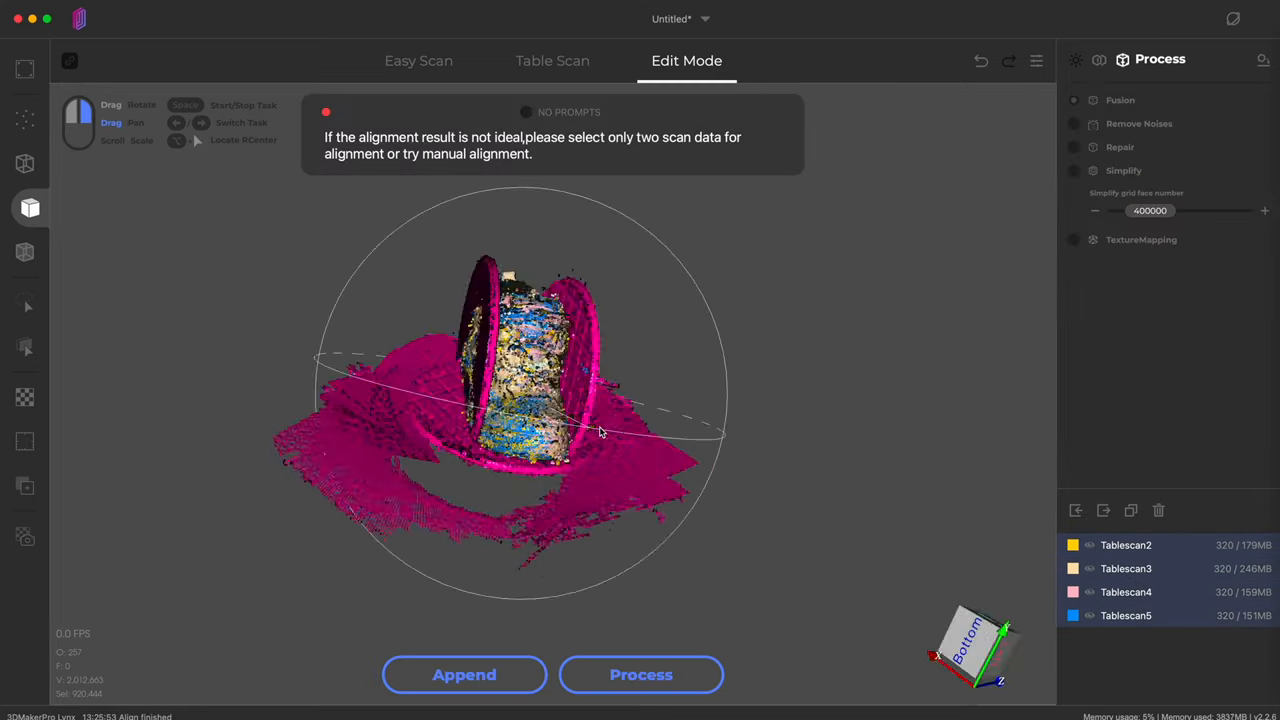
pyautogui.click(641, 674)
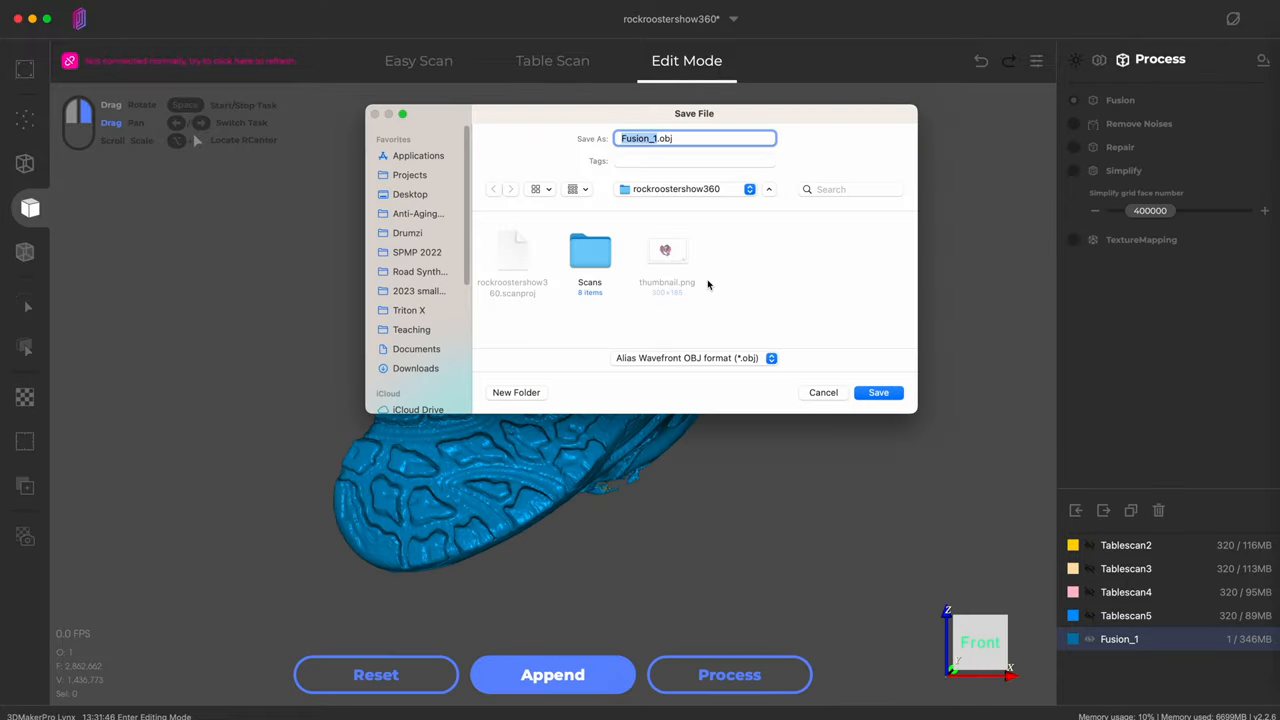
pyautogui.click(877, 392)
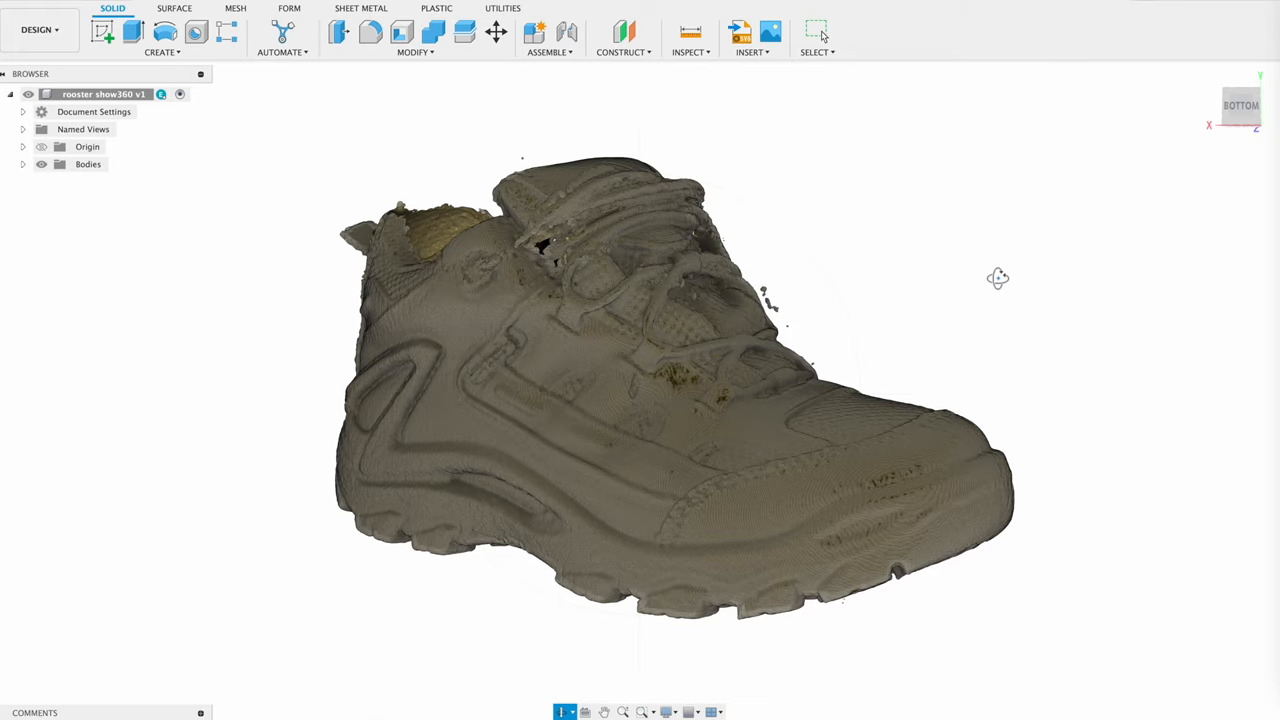
pyautogui.moveTo(1035, 219)
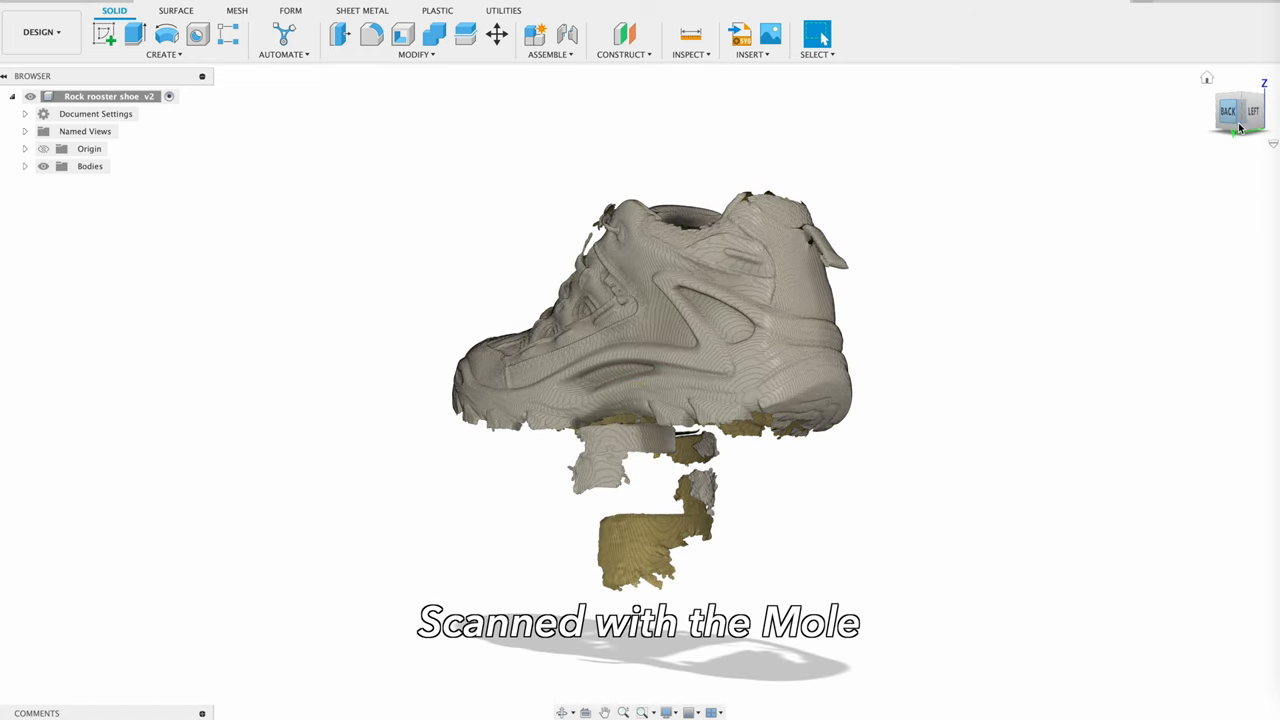
pyautogui.click(1242, 108)
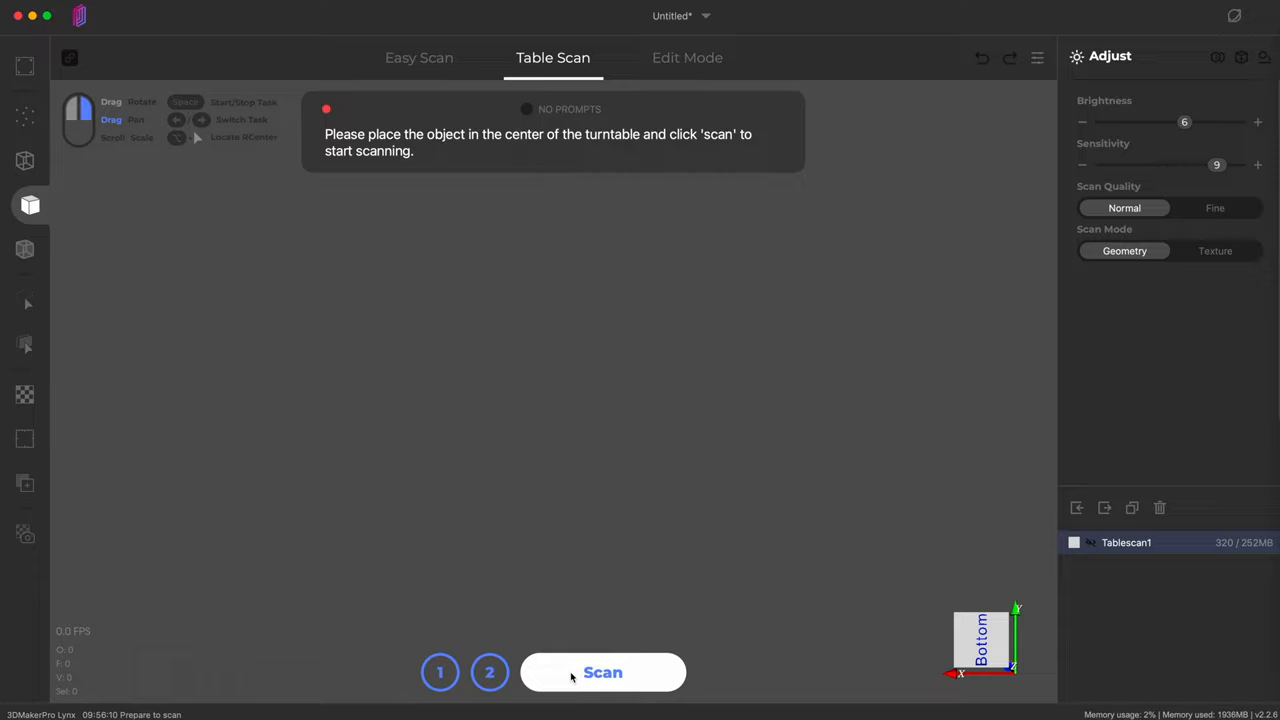
# Capture vacuum turntable scan Tablescan2, then record and stop handheld scan Handscan3.
pyautogui.click(603, 672)
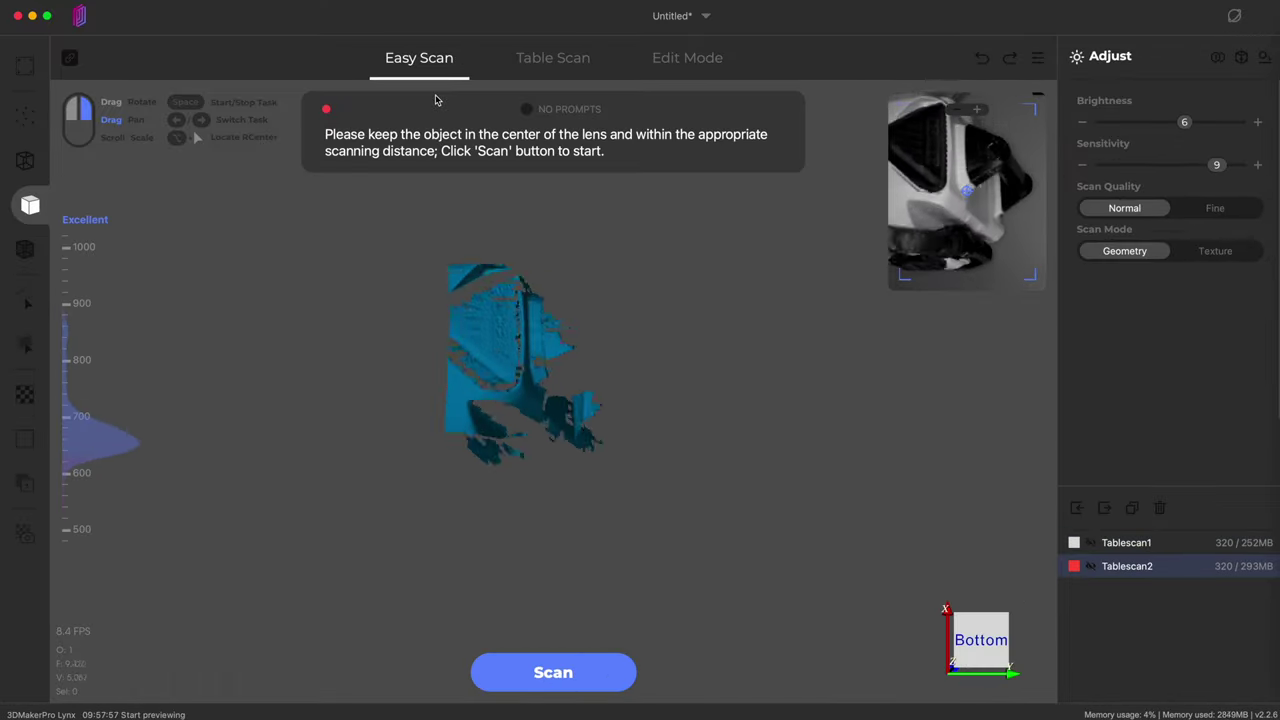
pyautogui.click(553, 672)
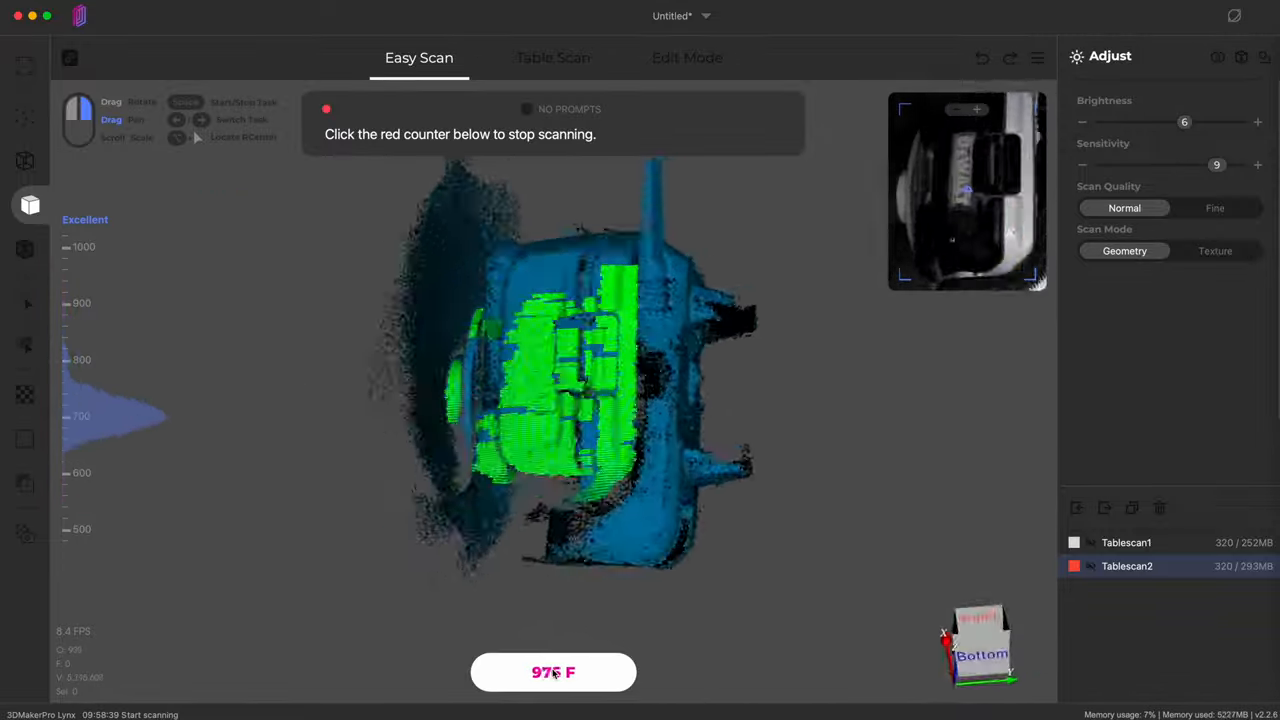
pyautogui.click(553, 672)
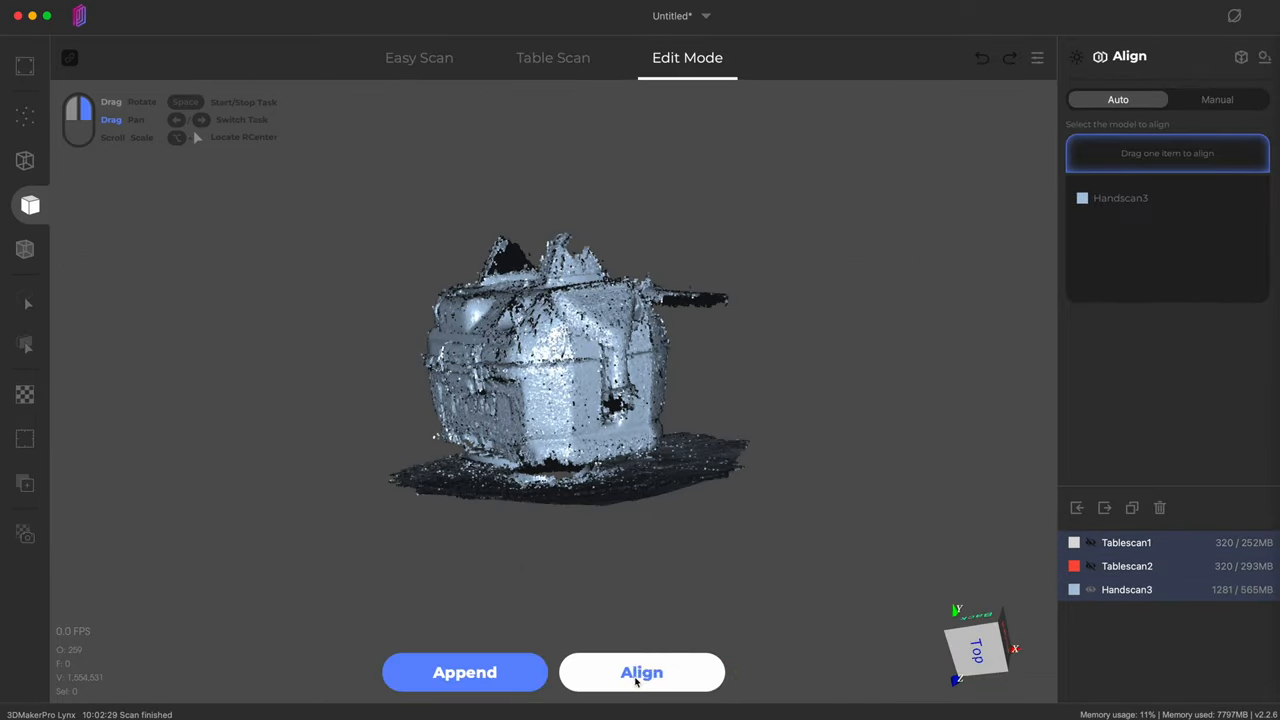
# Auto-align the two vacuum tablescans with Handscan3 and fuse them into Fusion_1.
pyautogui.click(641, 672)
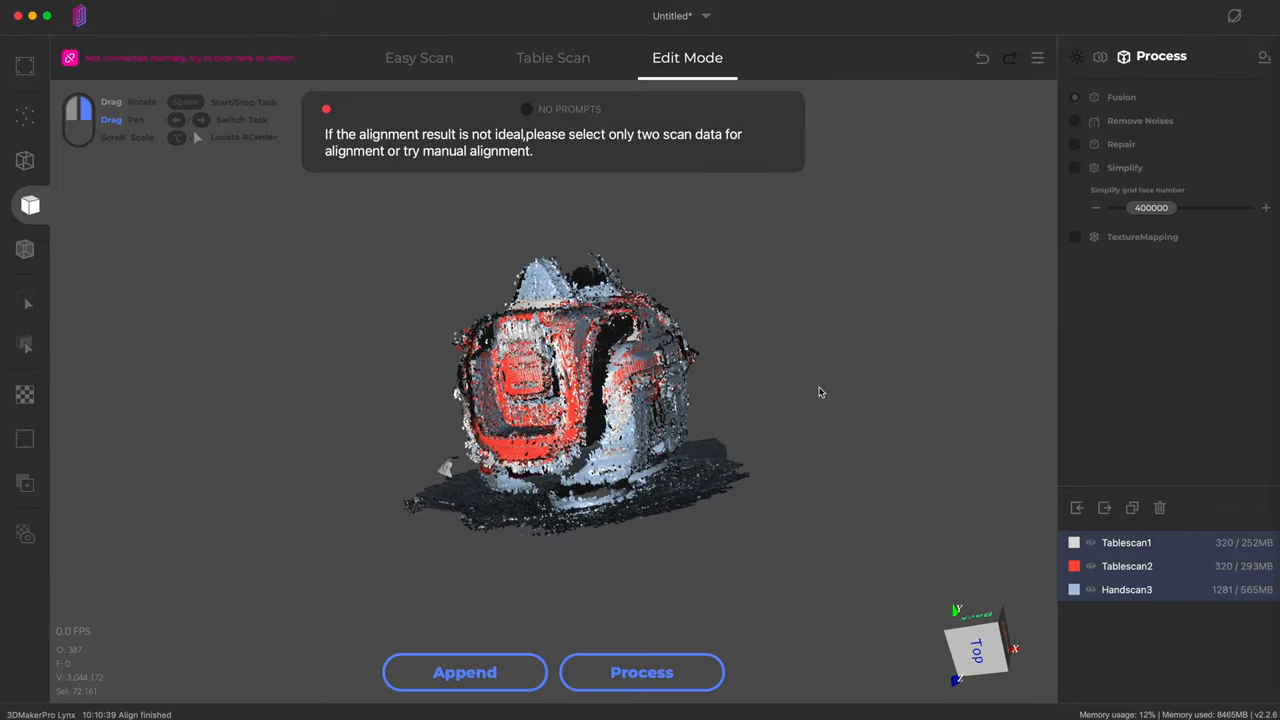
pyautogui.click(642, 672)
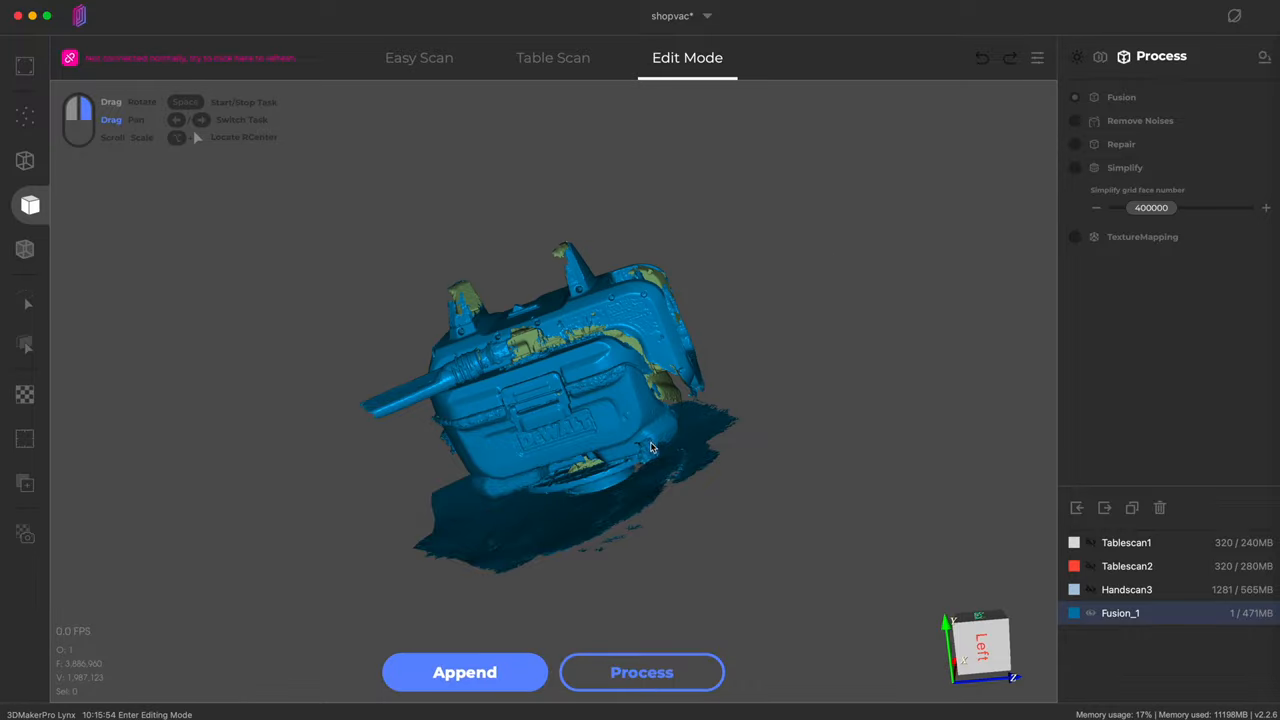
pyautogui.moveTo(650, 448); pyautogui.dragTo(575, 443)
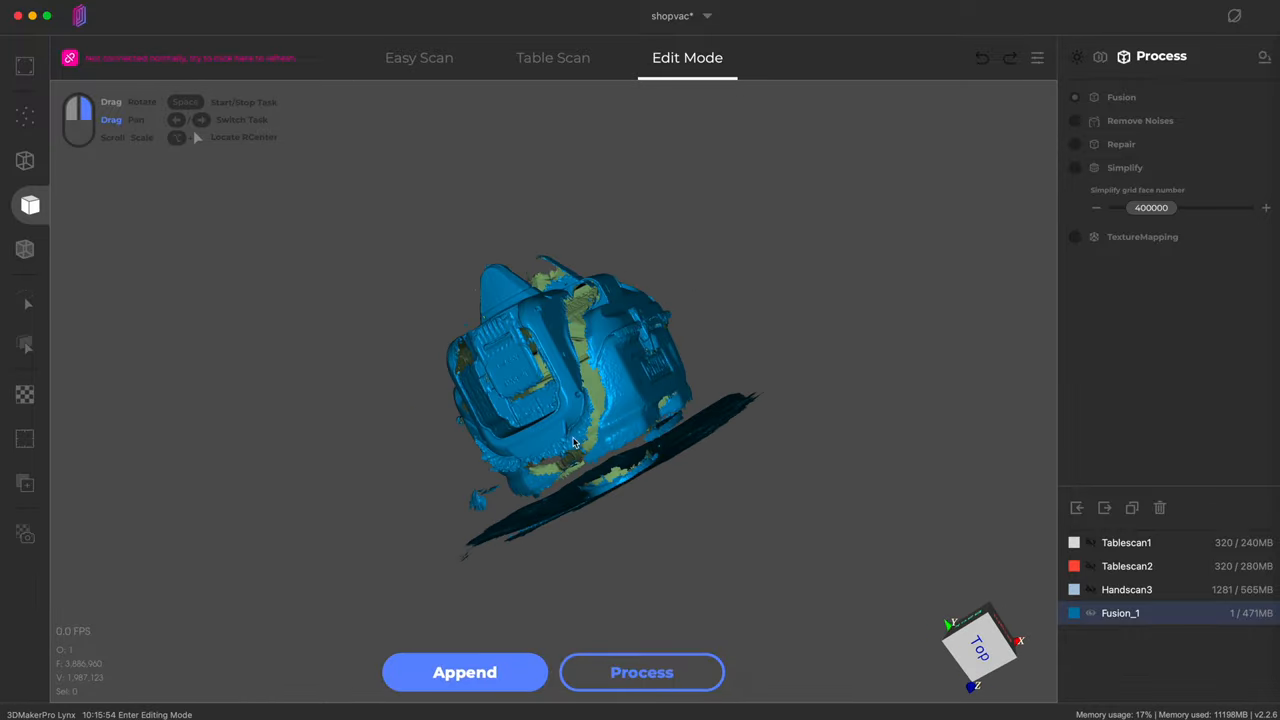
pyautogui.moveTo(575, 443); pyautogui.dragTo(548, 428)
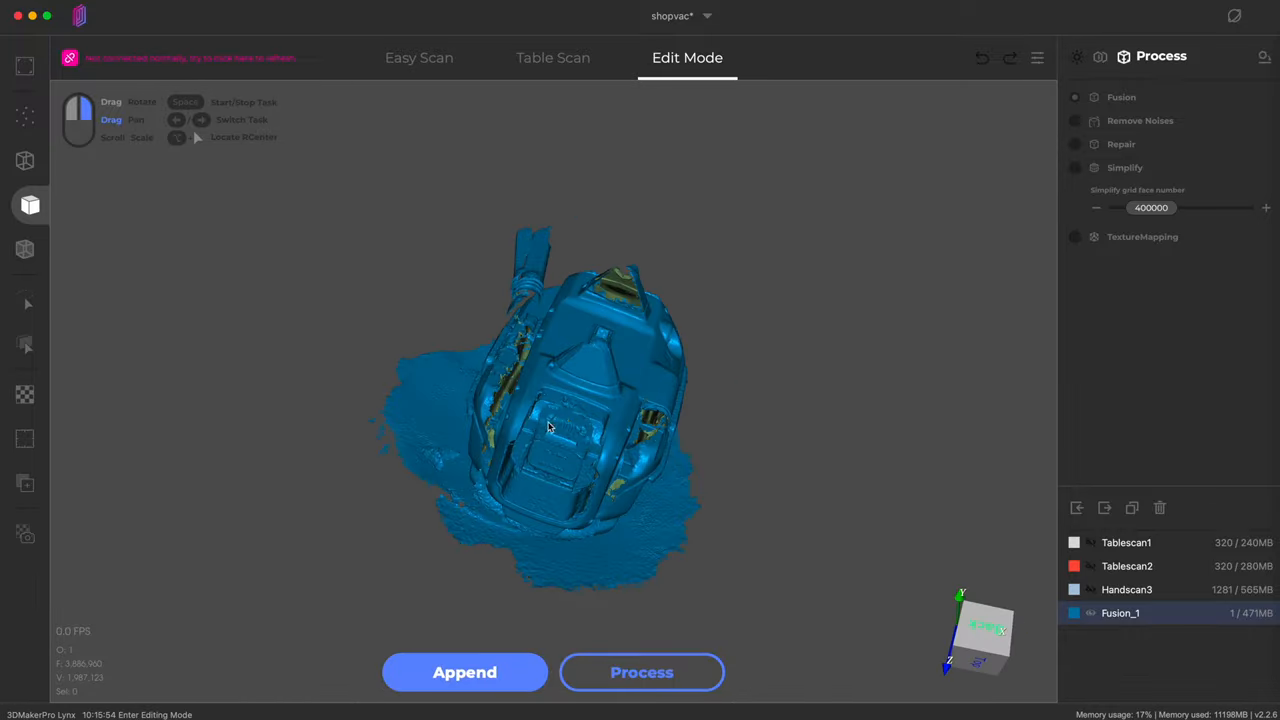
pyautogui.moveTo(548, 427); pyautogui.dragTo(470, 392)
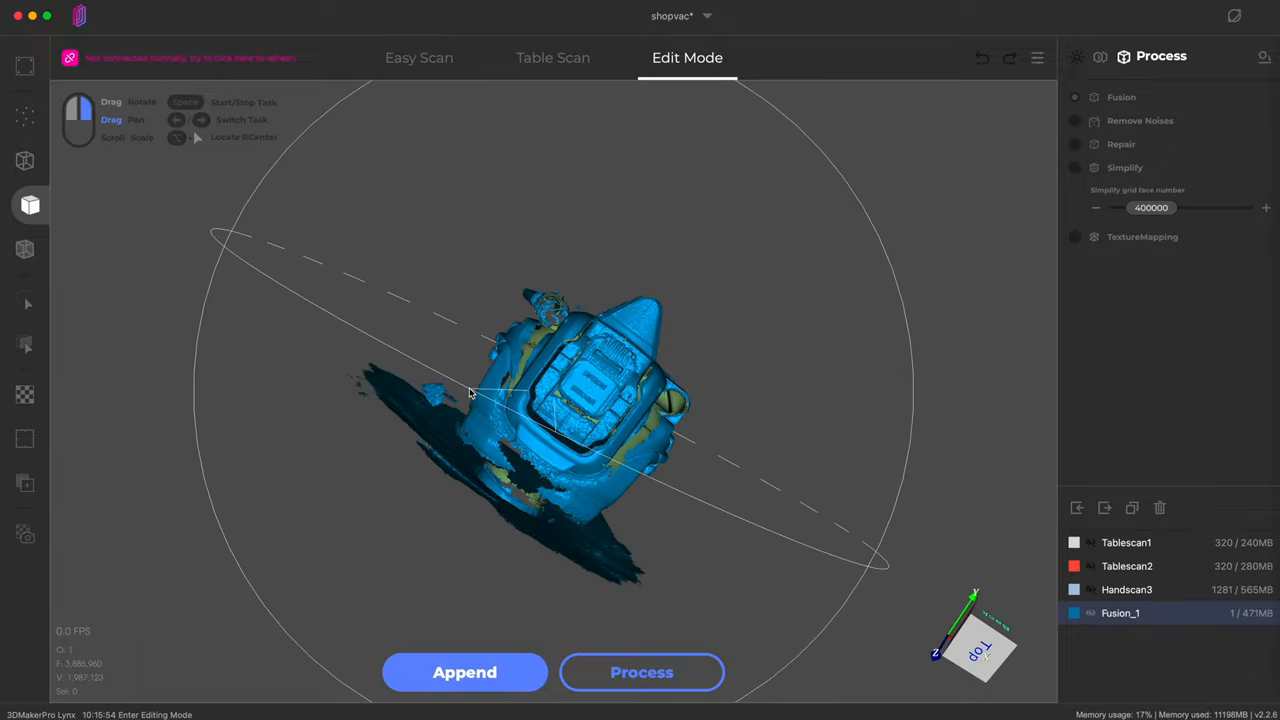
pyautogui.moveTo(470, 393); pyautogui.dragTo(575, 432)
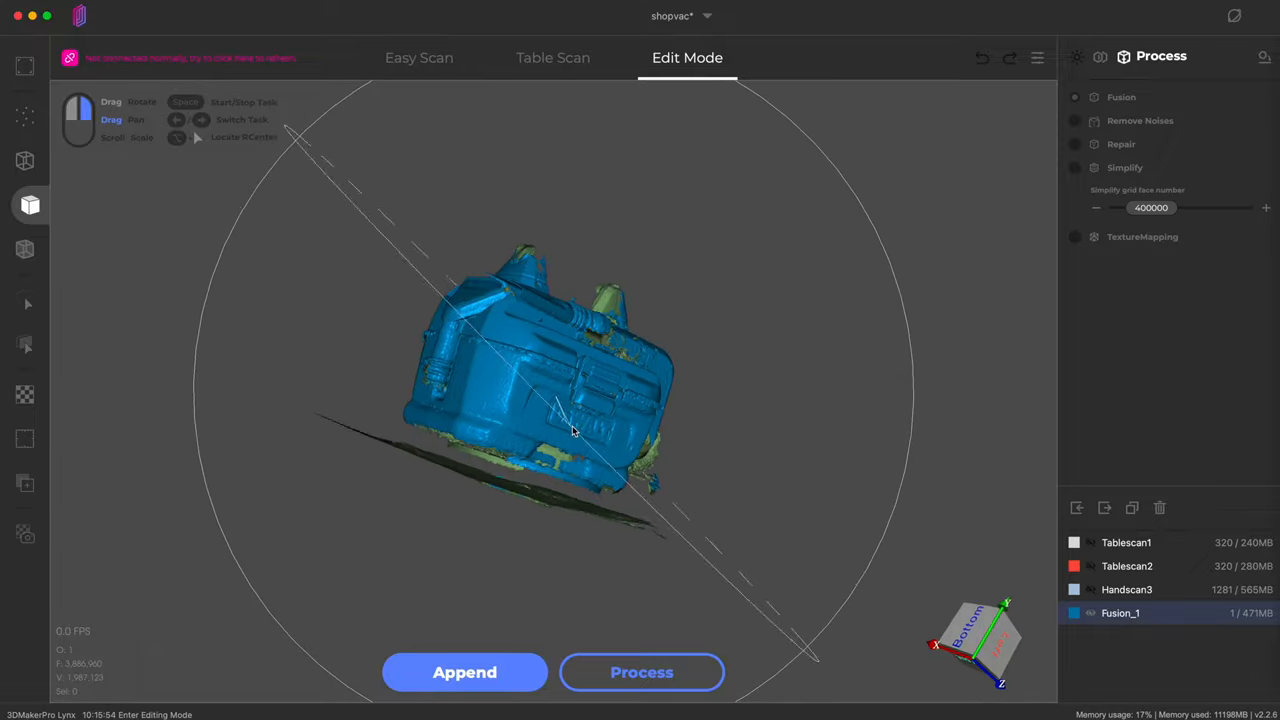
pyautogui.moveTo(575, 430); pyautogui.dragTo(565, 410)
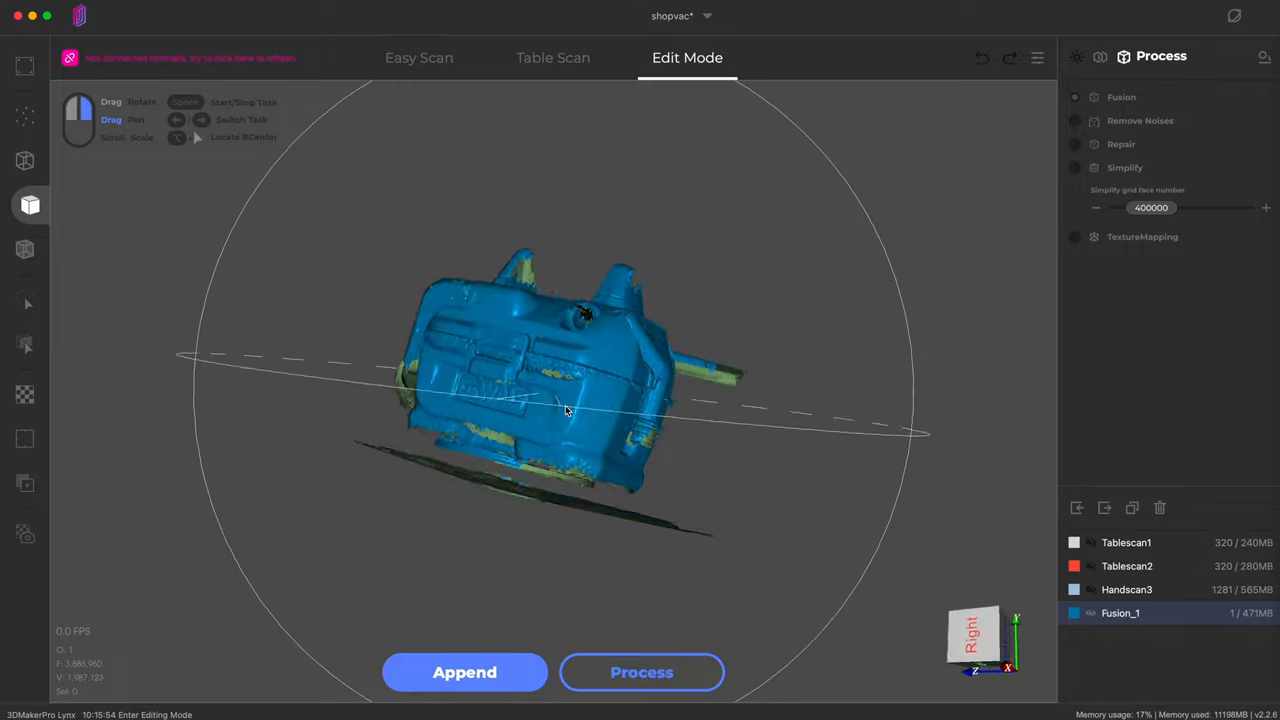
pyautogui.moveTo(565, 410); pyautogui.dragTo(480, 400)
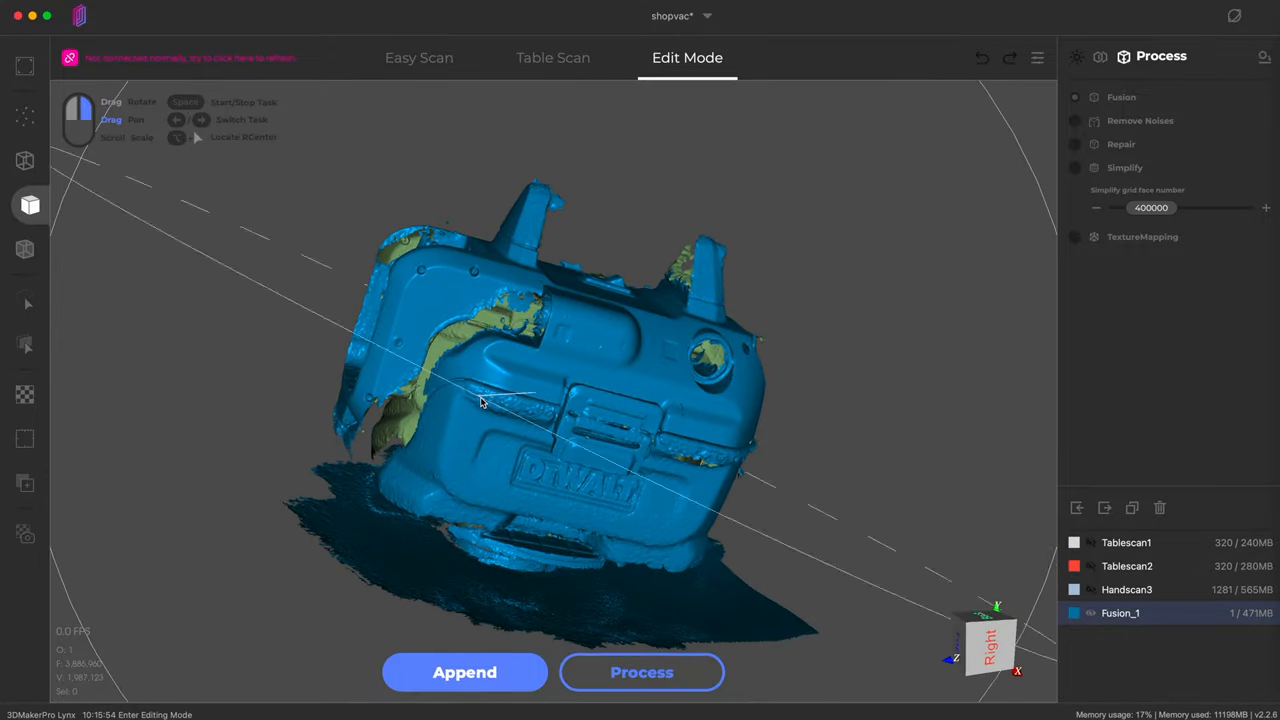
pyautogui.moveTo(480, 403); pyautogui.dragTo(500, 418)
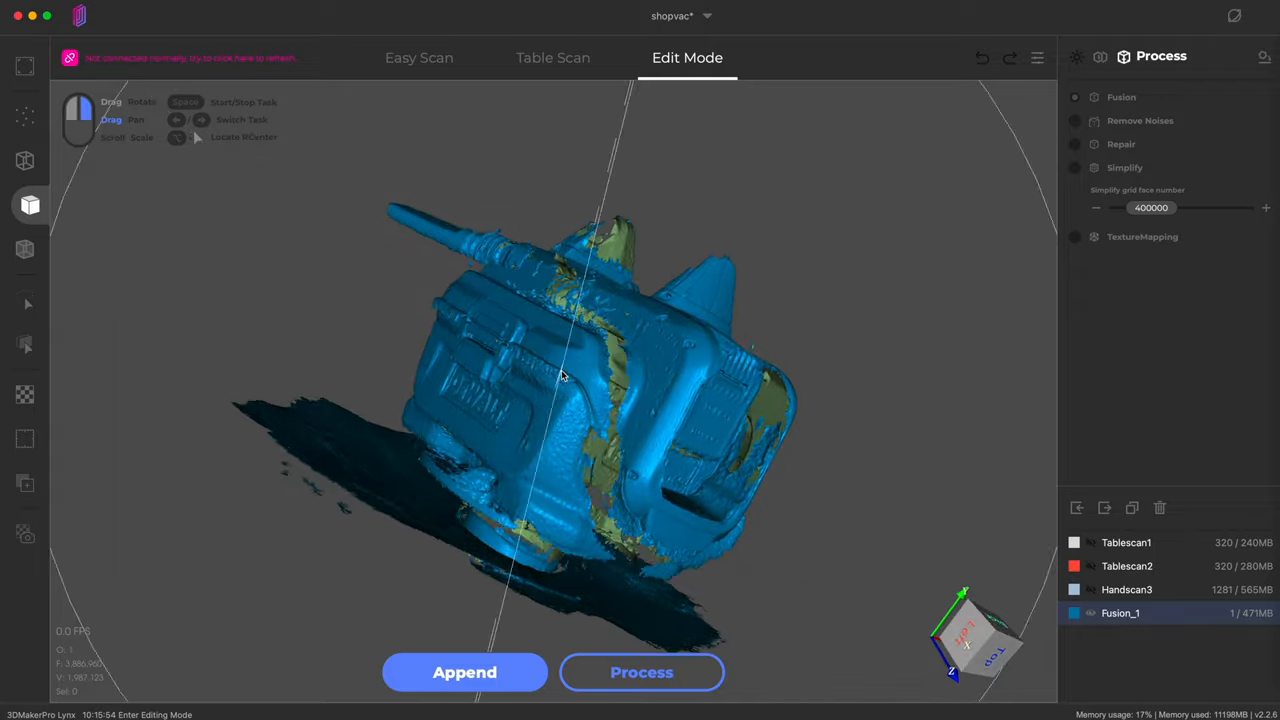
pyautogui.moveTo(560, 375); pyautogui.dragTo(587, 345)
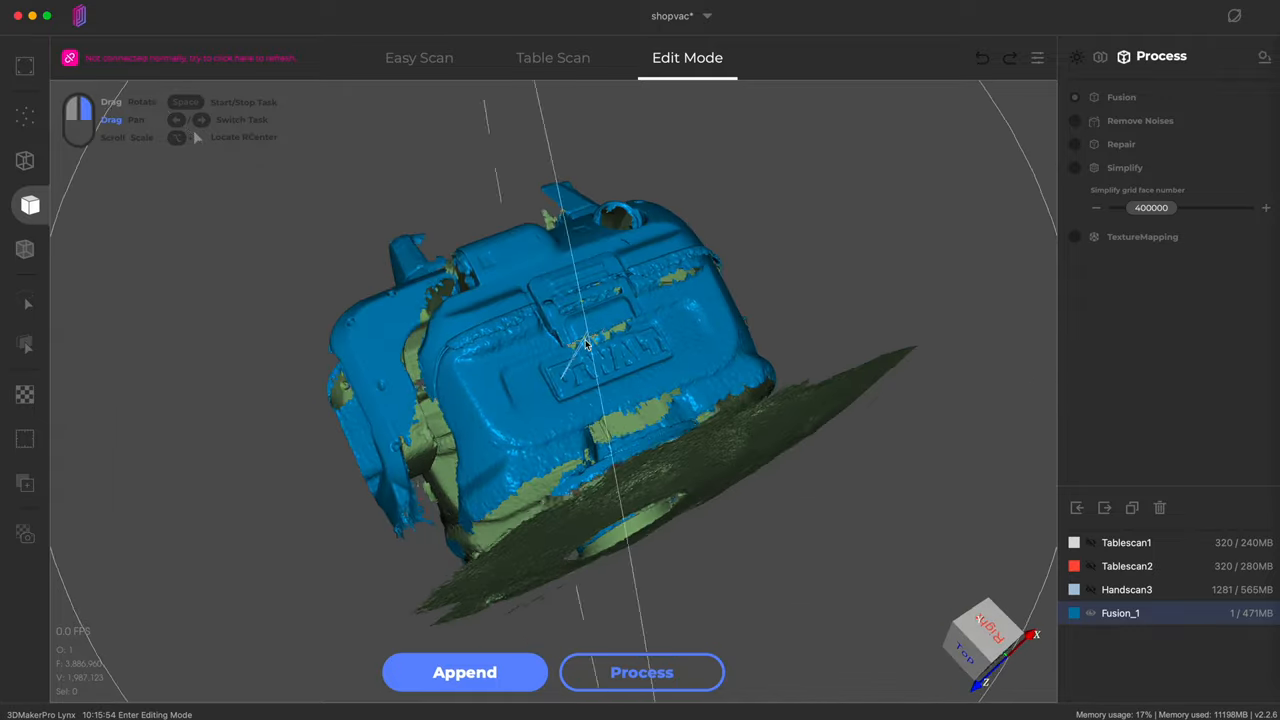
pyautogui.moveTo(585, 345); pyautogui.dragTo(545, 510)
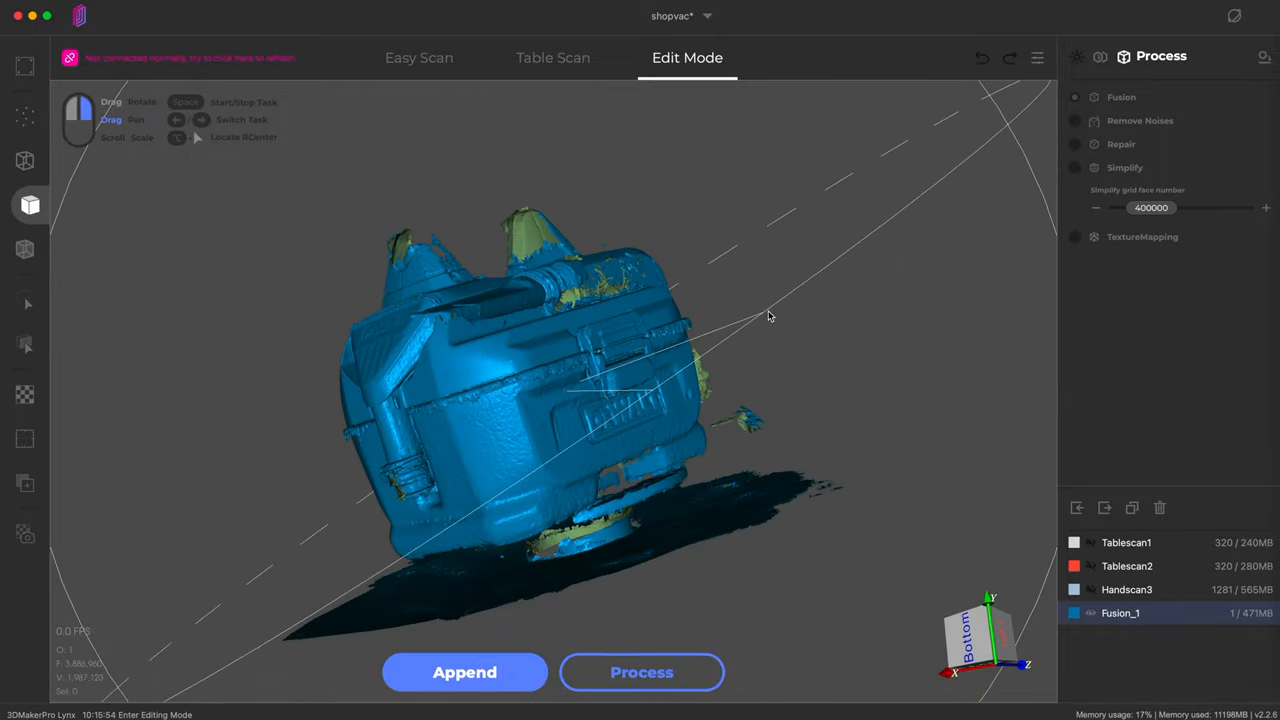
pyautogui.moveTo(770, 316); pyautogui.dragTo(963, 299)
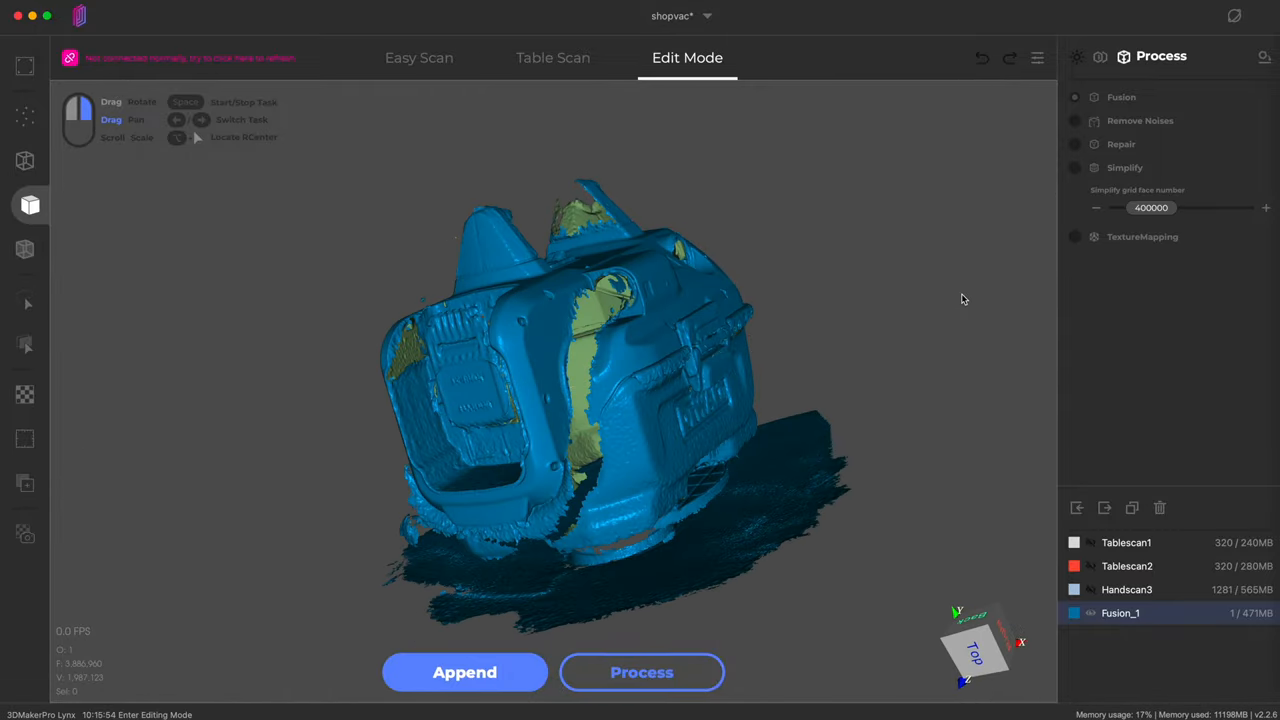